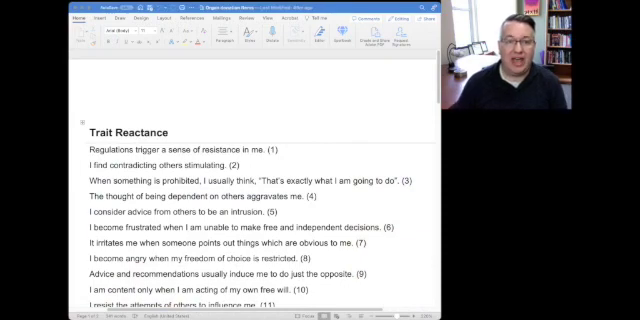
scroll(down, 3)
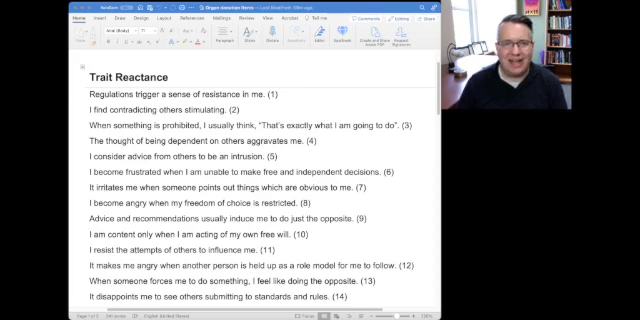
scroll(down, 3)
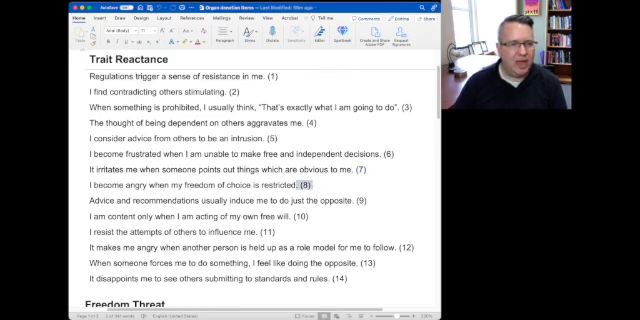
scroll(down, 3)
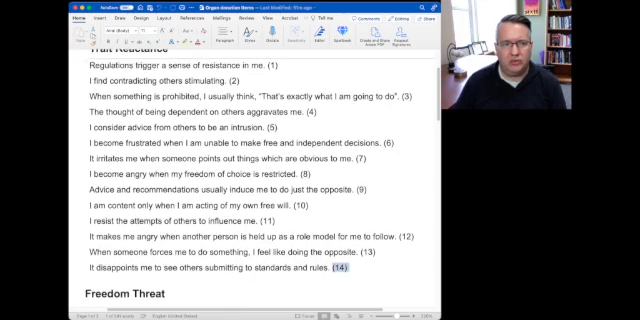
scroll(down, 3)
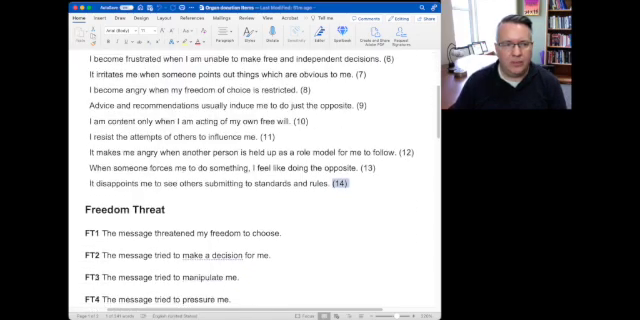
scroll(down, 3)
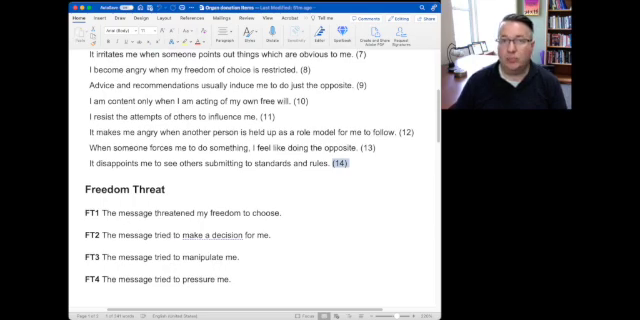
scroll(down, 3)
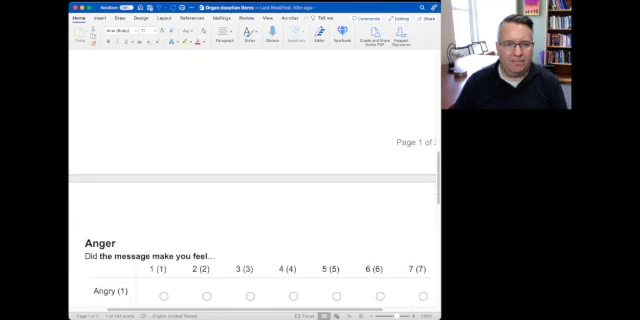
scroll(down, 3)
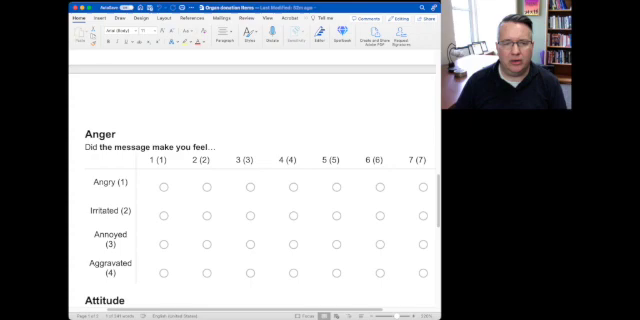
scroll(down, 3)
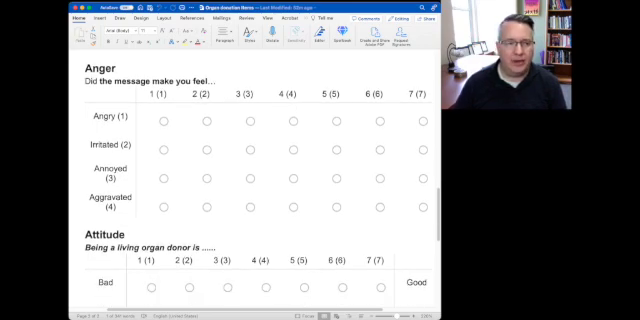
scroll(down, 3)
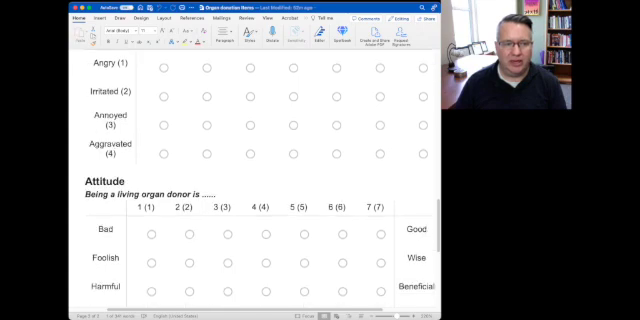
scroll(down, 3)
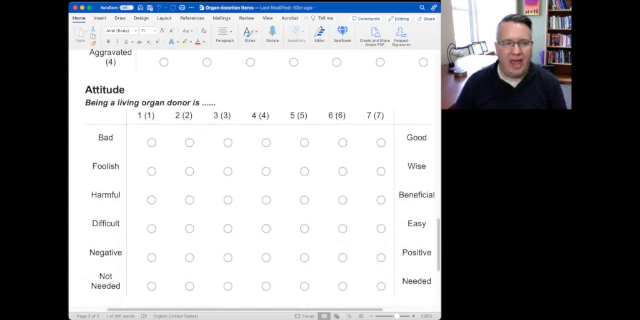
scroll(down, 3)
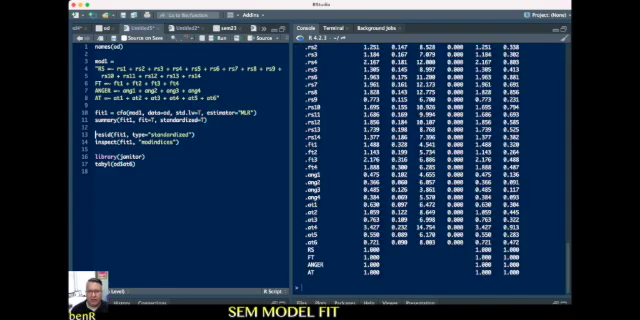
scroll(down, 3)
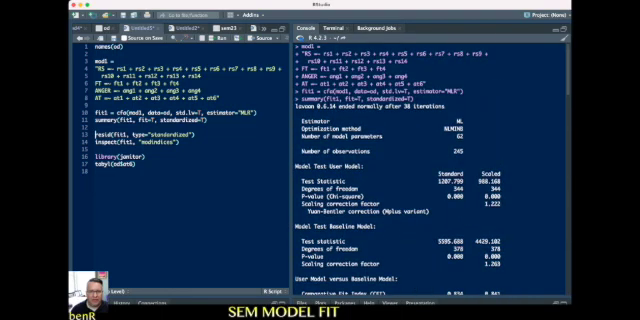
scroll(down, 3)
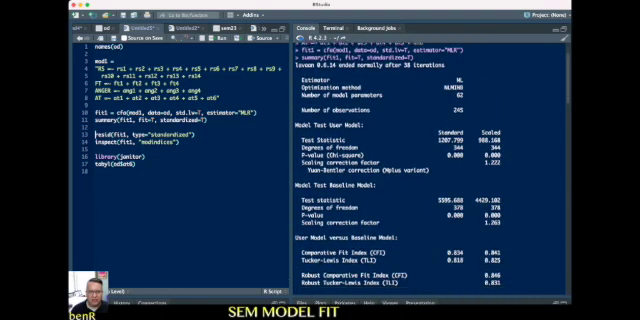
scroll(down, 3)
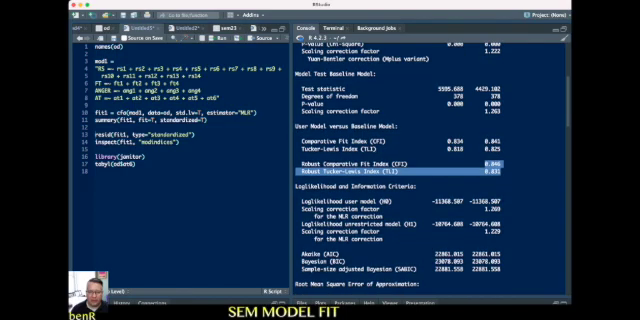
scroll(down, 3)
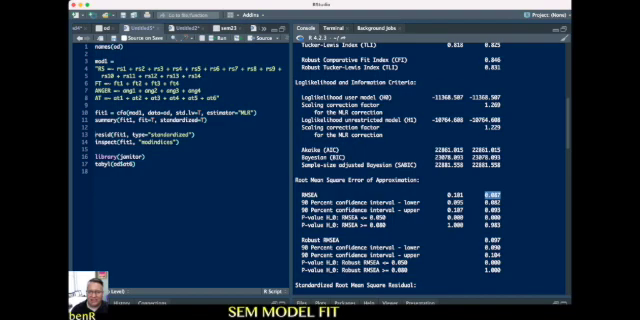
scroll(down, 3)
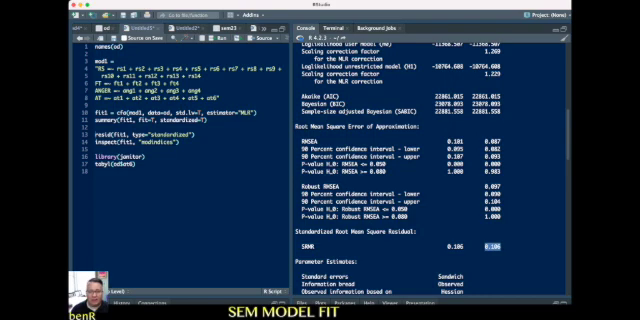
scroll(down, 3)
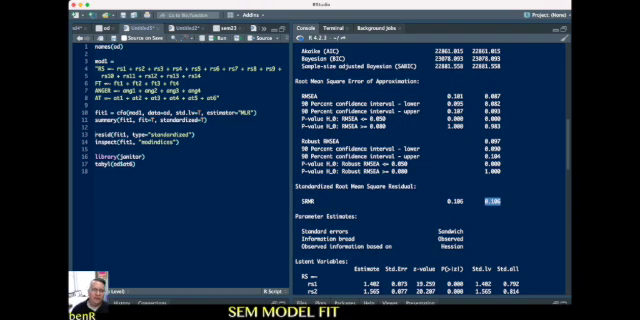
scroll(down, 3)
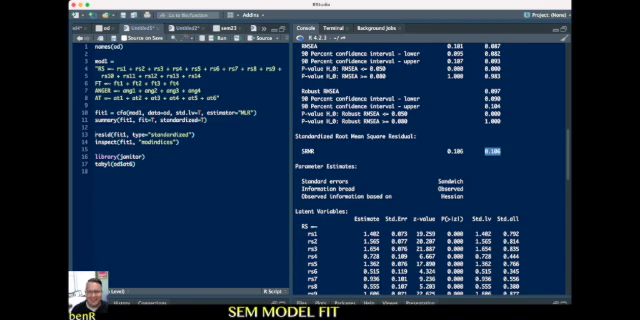
scroll(down, 3)
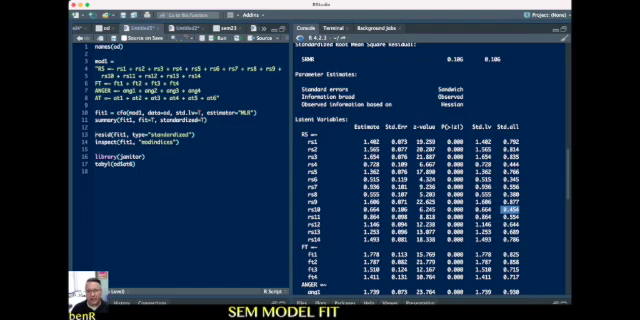
scroll(down, 3)
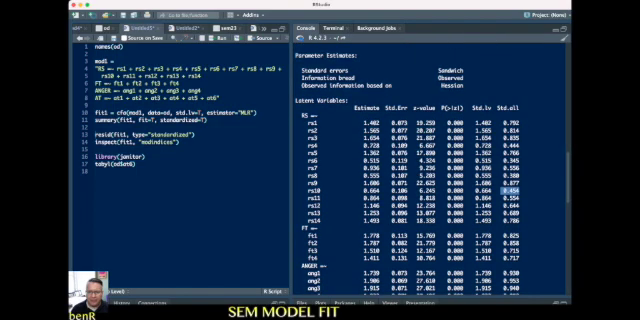
scroll(down, 3)
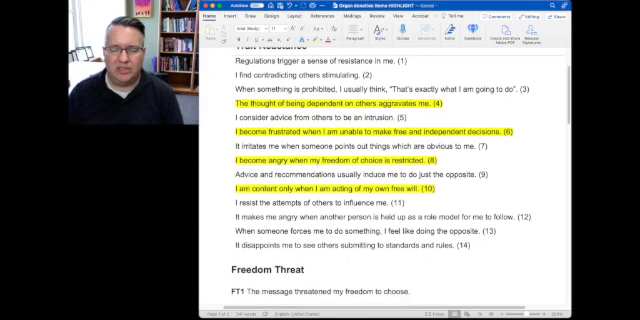
scroll(down, 3)
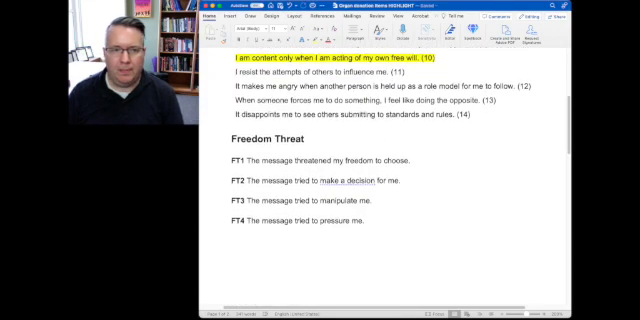
scroll(down, 3)
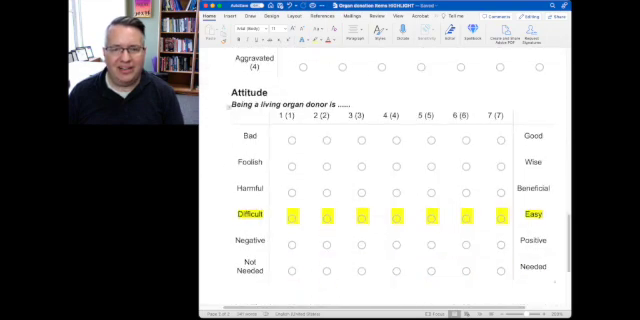